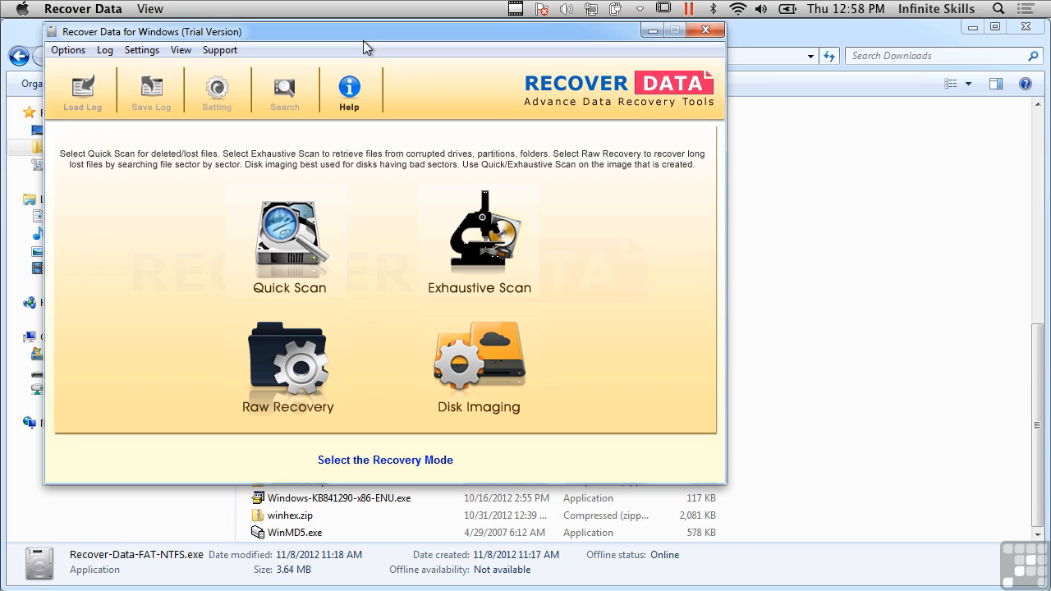
pyautogui.moveTo(507, 42)
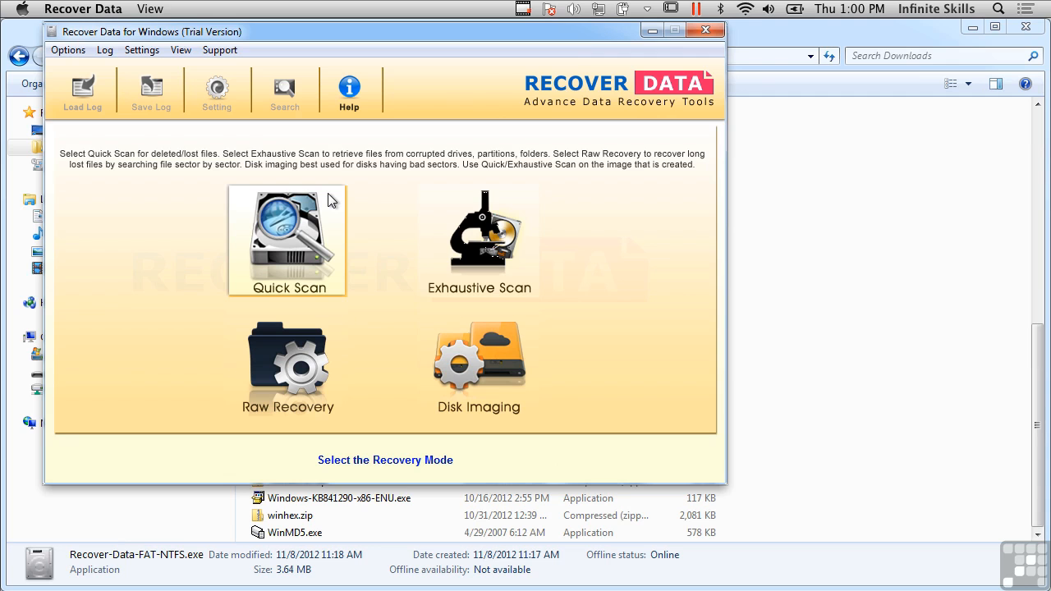
pyautogui.moveTo(304, 224)
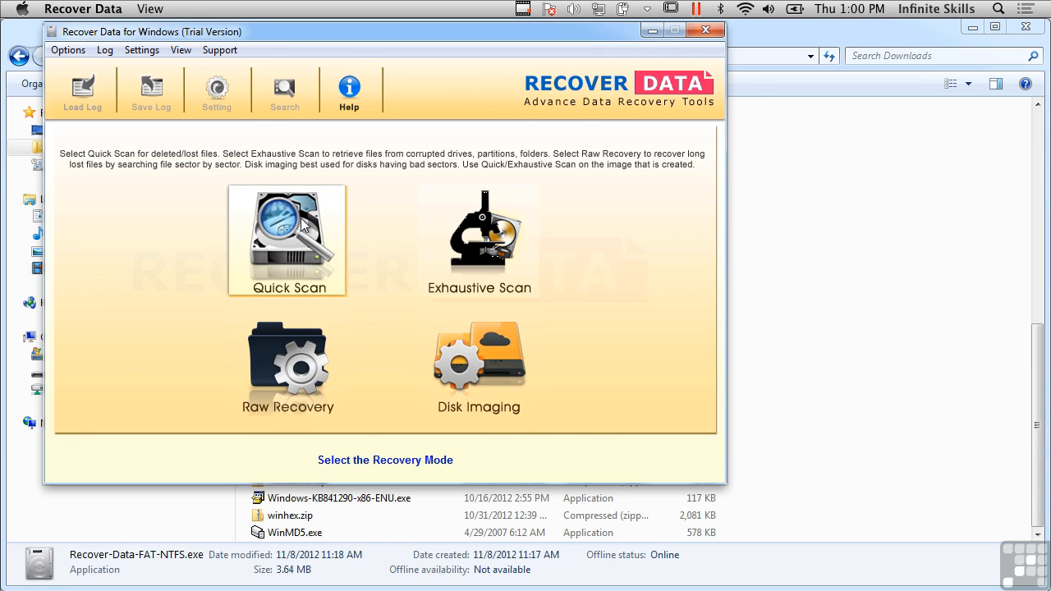
# Run a Quick Scan of Local Disk (E:) to list its 392 files and folders
pyautogui.click(287, 239)
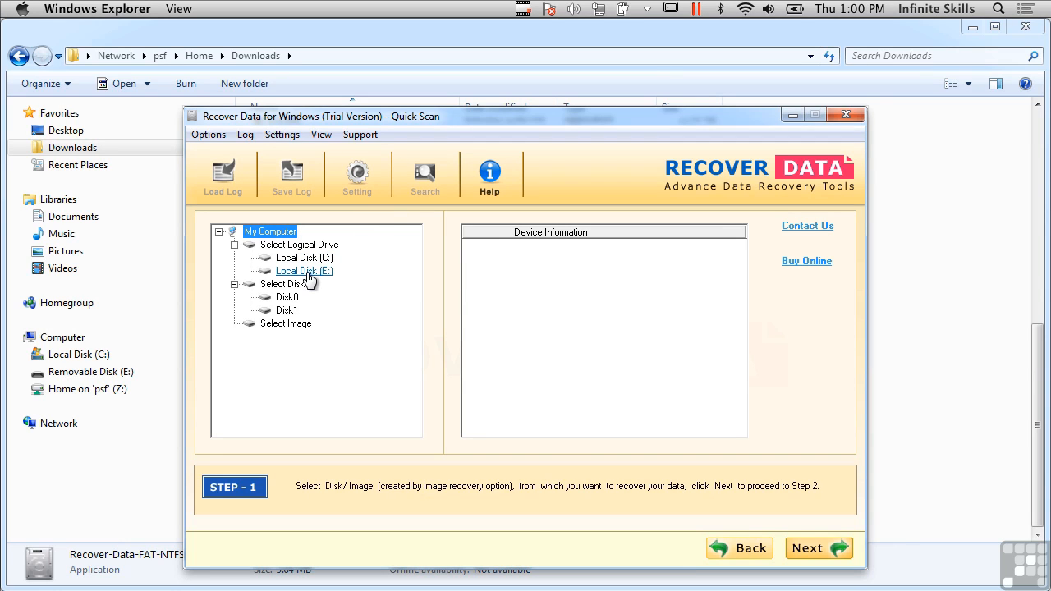
pyautogui.click(303, 271)
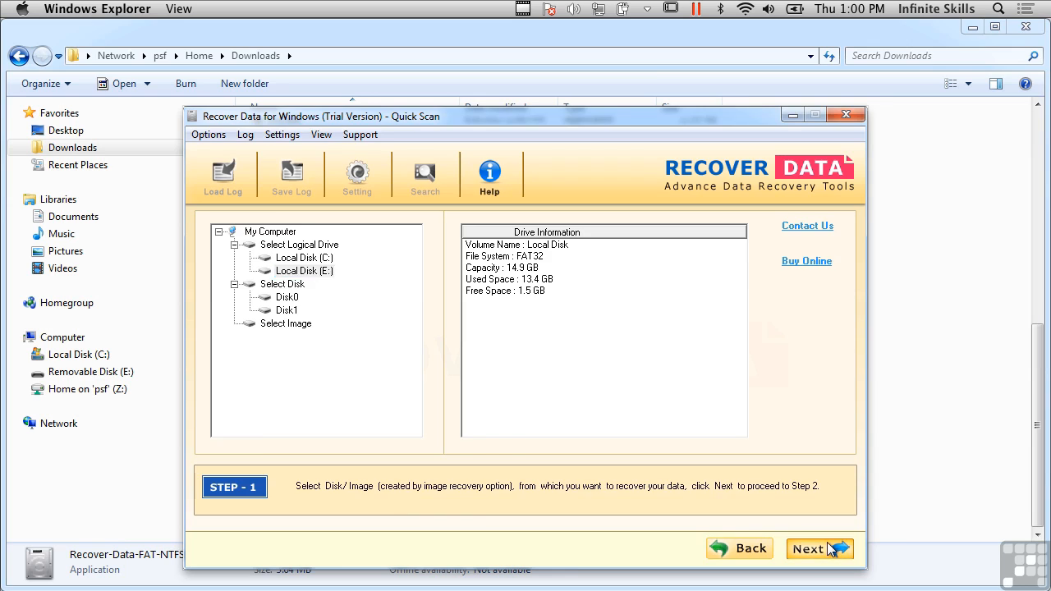
pyautogui.click(817, 548)
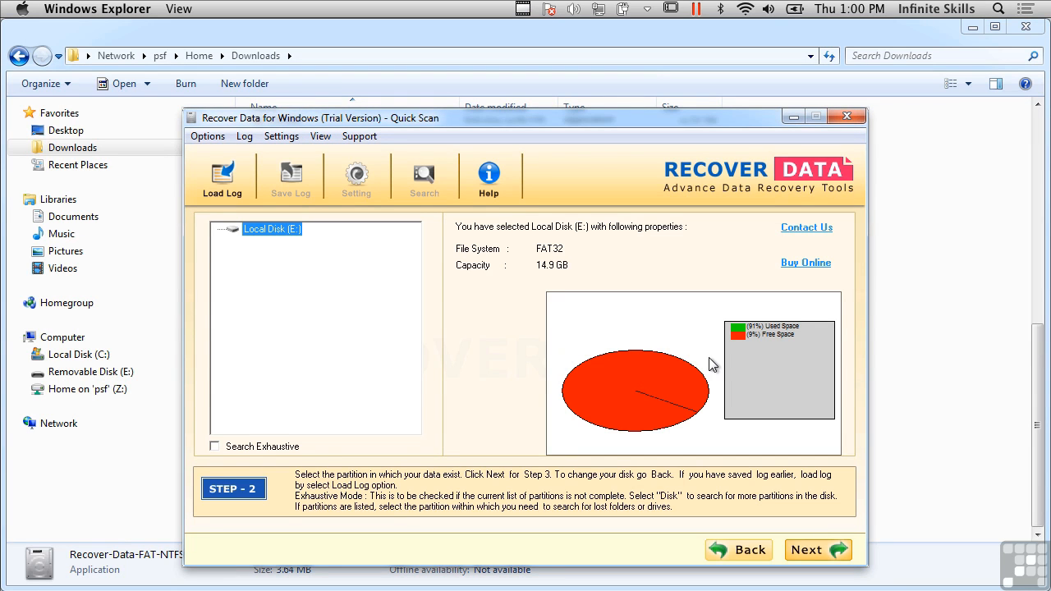
pyautogui.moveTo(823, 495)
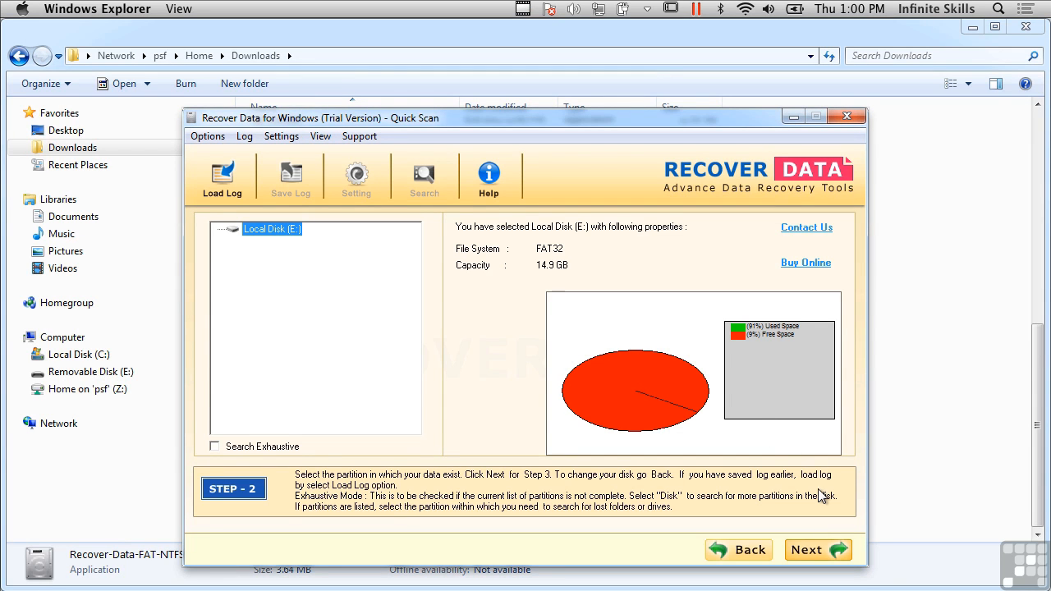
pyautogui.moveTo(818, 549)
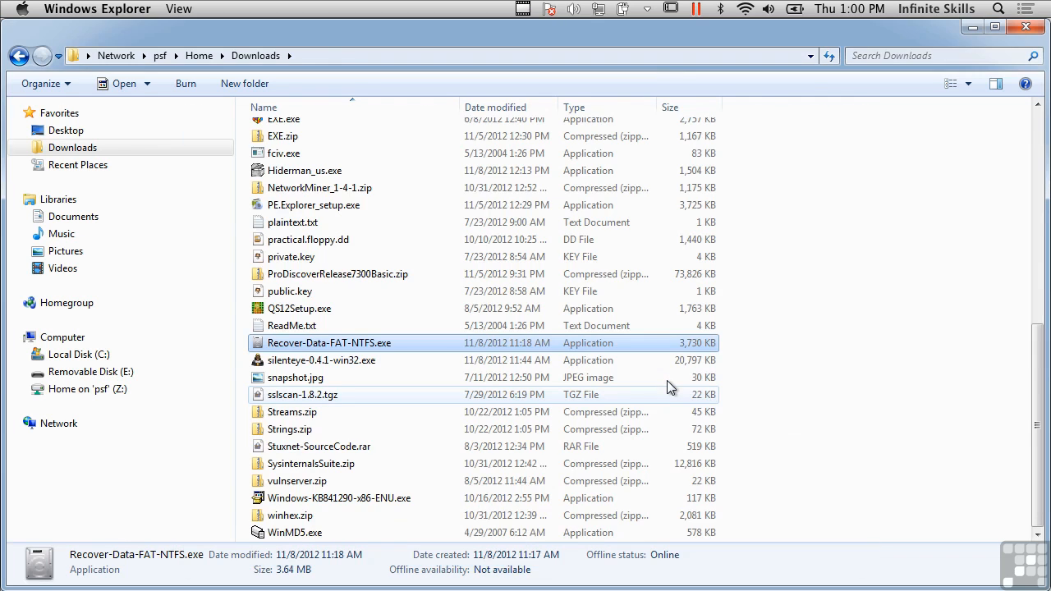
pyautogui.doubleClick(329, 342)
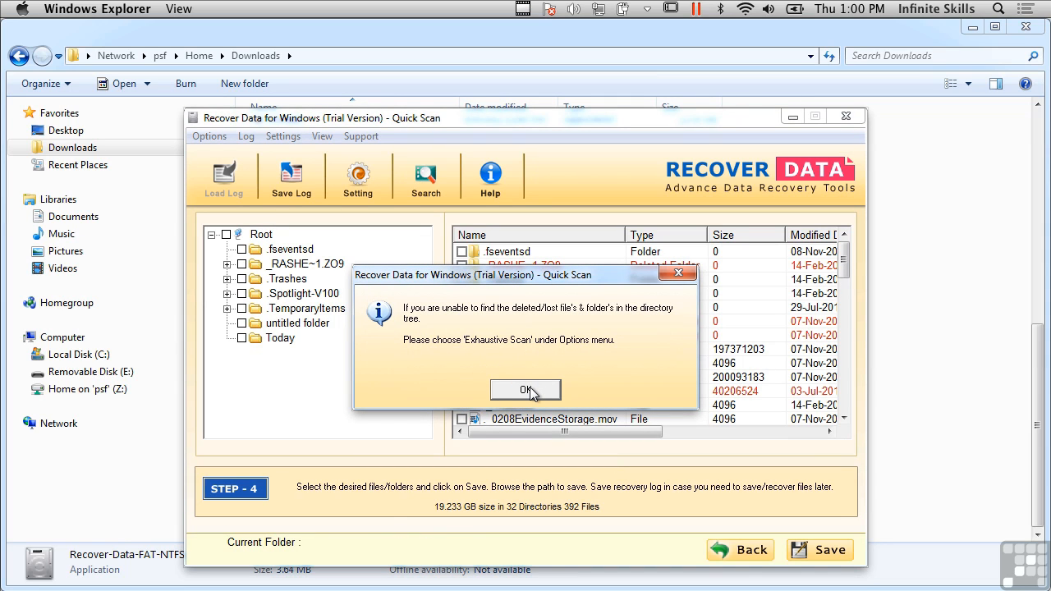
# Dismiss the exhaustive-scan notice and browse the red Deleted File entries like .mov and .m4a
pyautogui.click(525, 389)
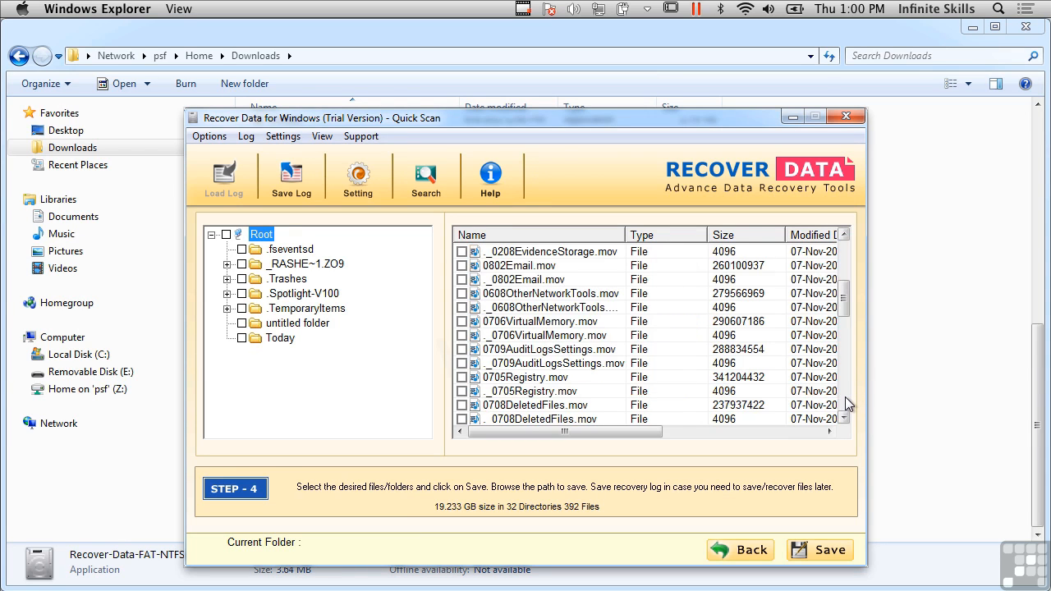
pyautogui.scroll(-3)
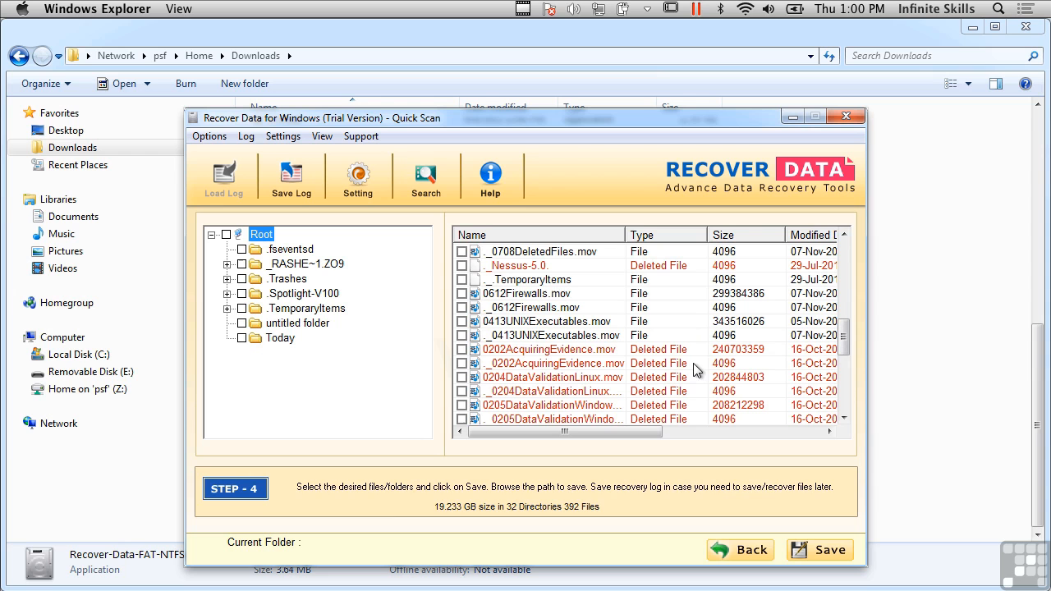
pyautogui.scroll(-3)
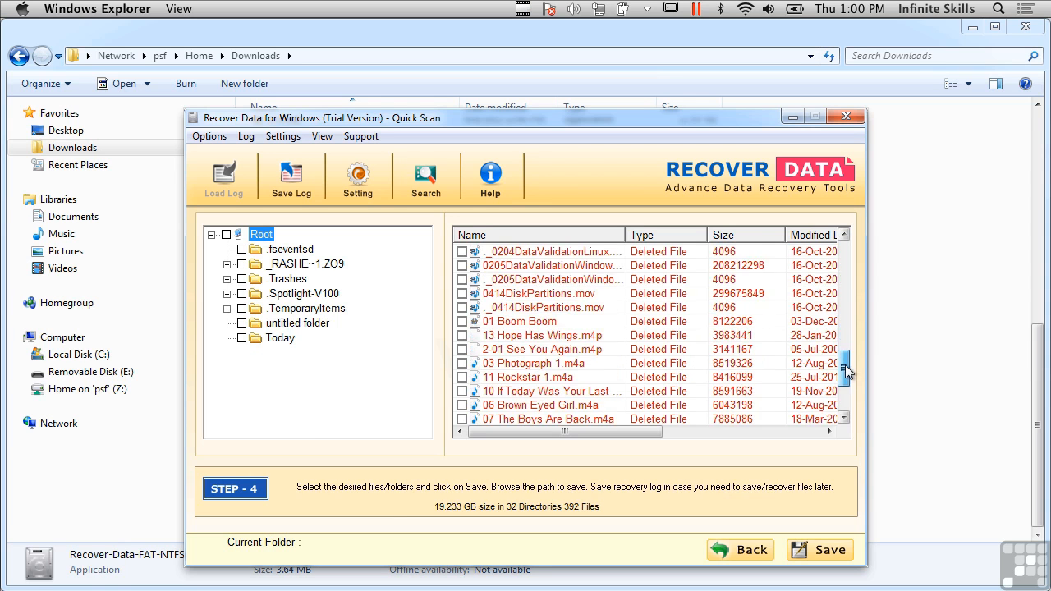
pyautogui.scroll(-3)
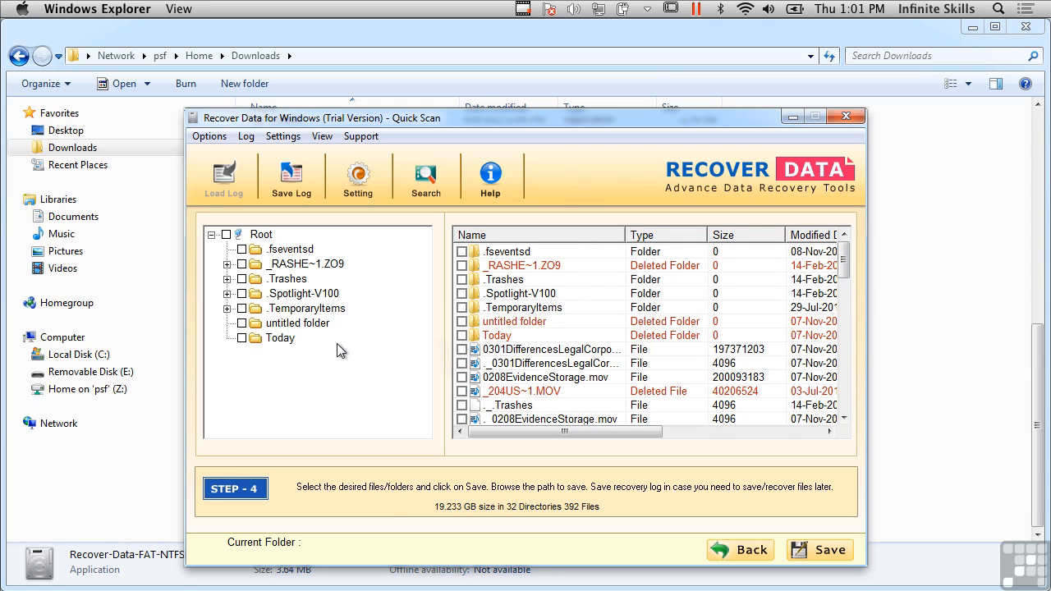
pyautogui.moveTo(854, 406)
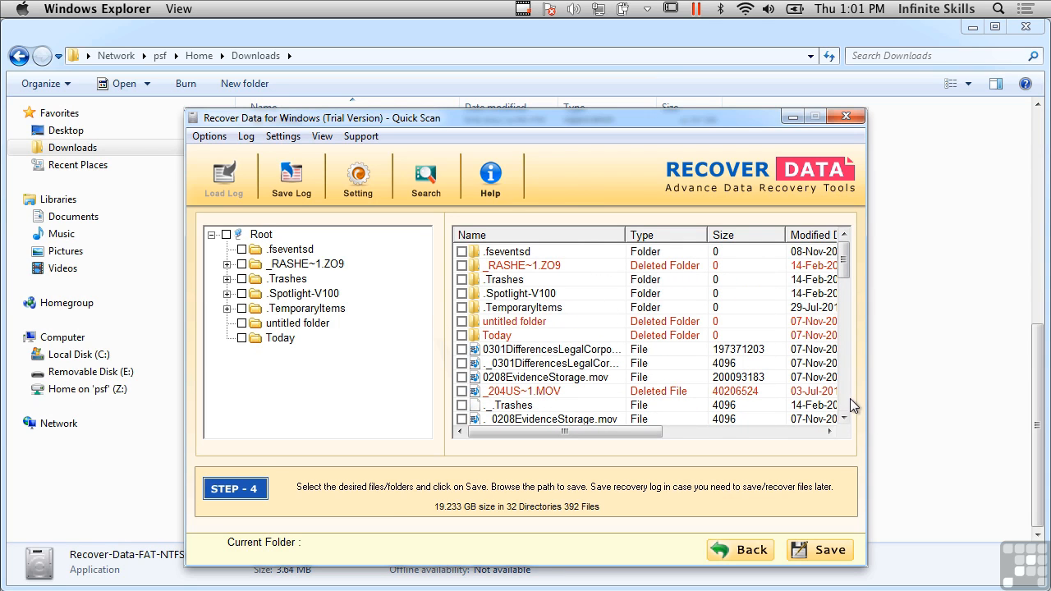
pyautogui.scroll(-3)
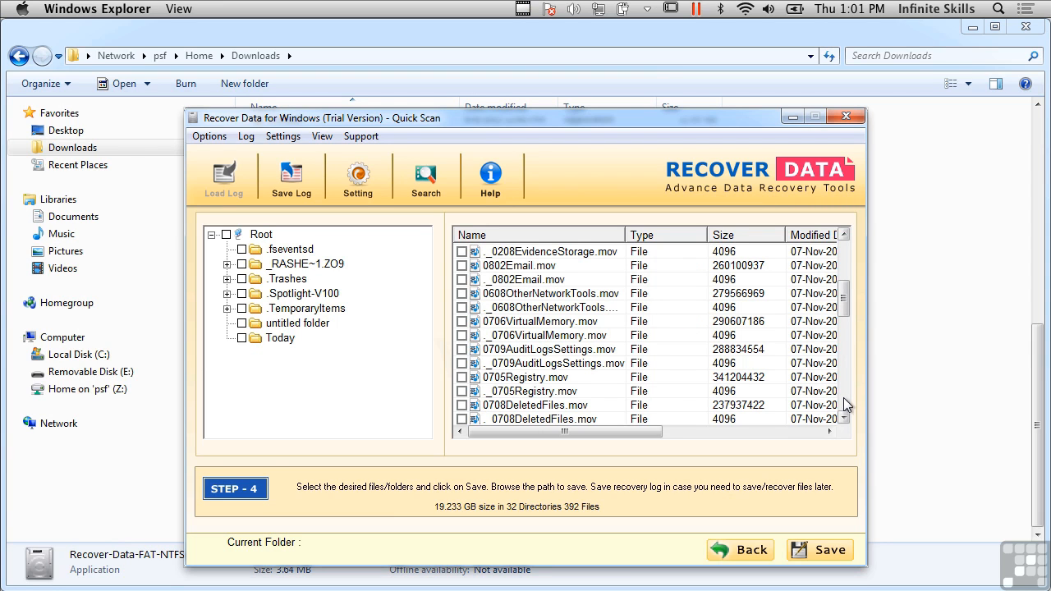
pyautogui.moveTo(357, 176)
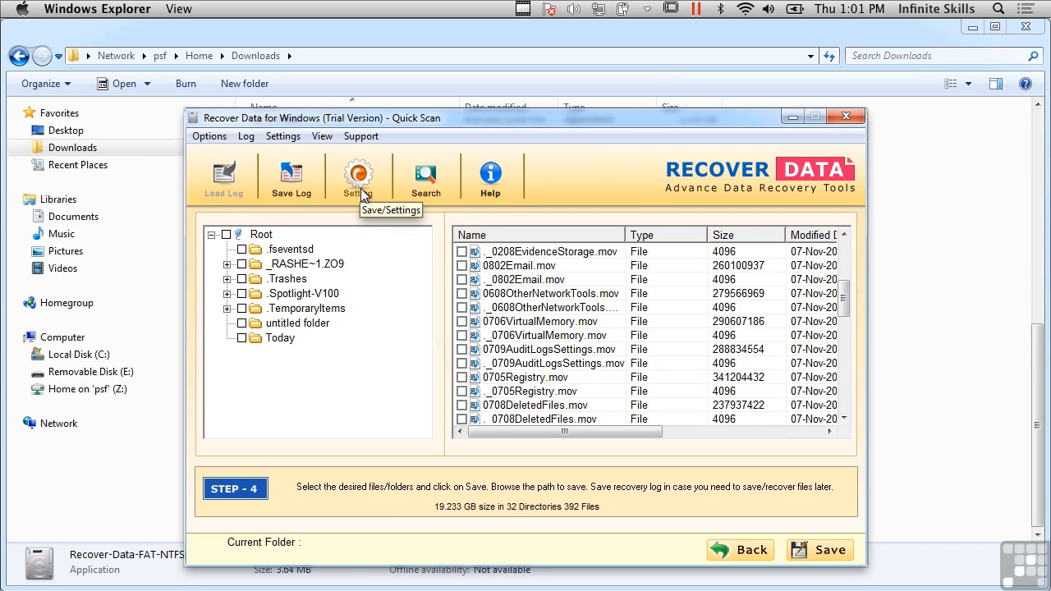
pyautogui.moveTo(603, 364)
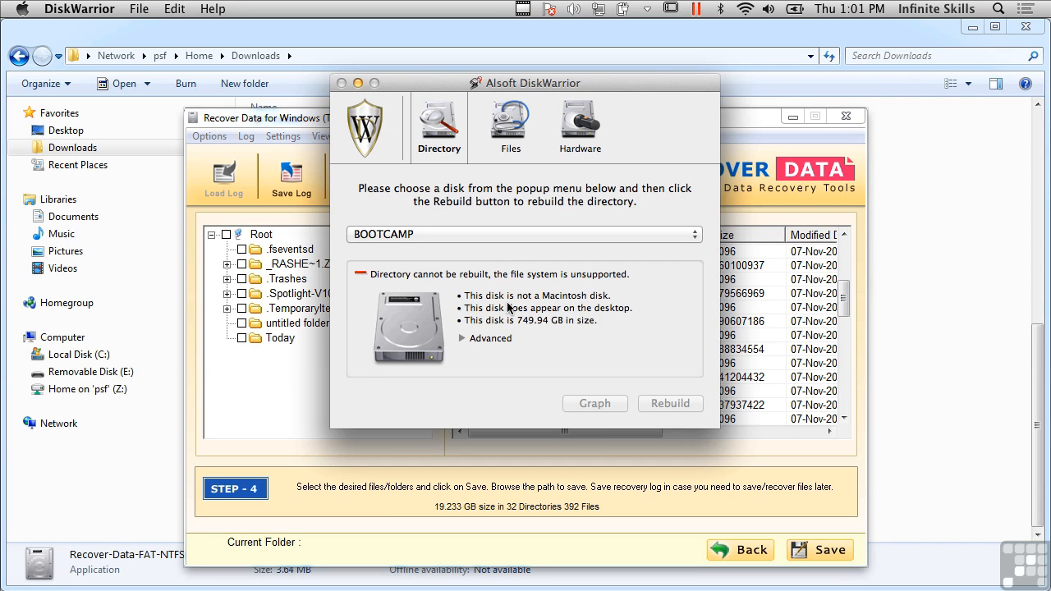
pyautogui.moveTo(463, 311)
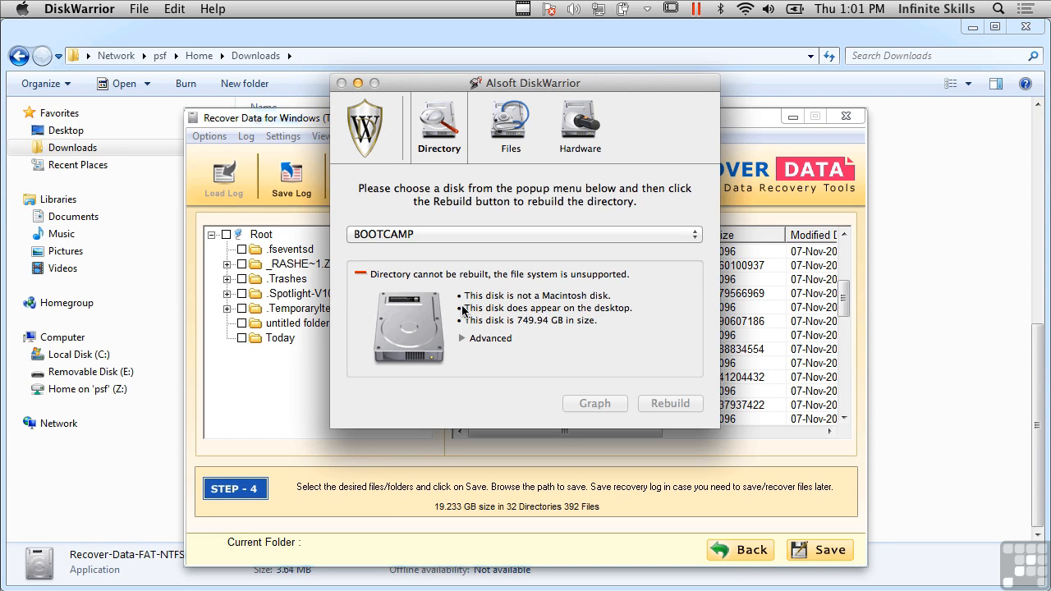
pyautogui.moveTo(439, 230)
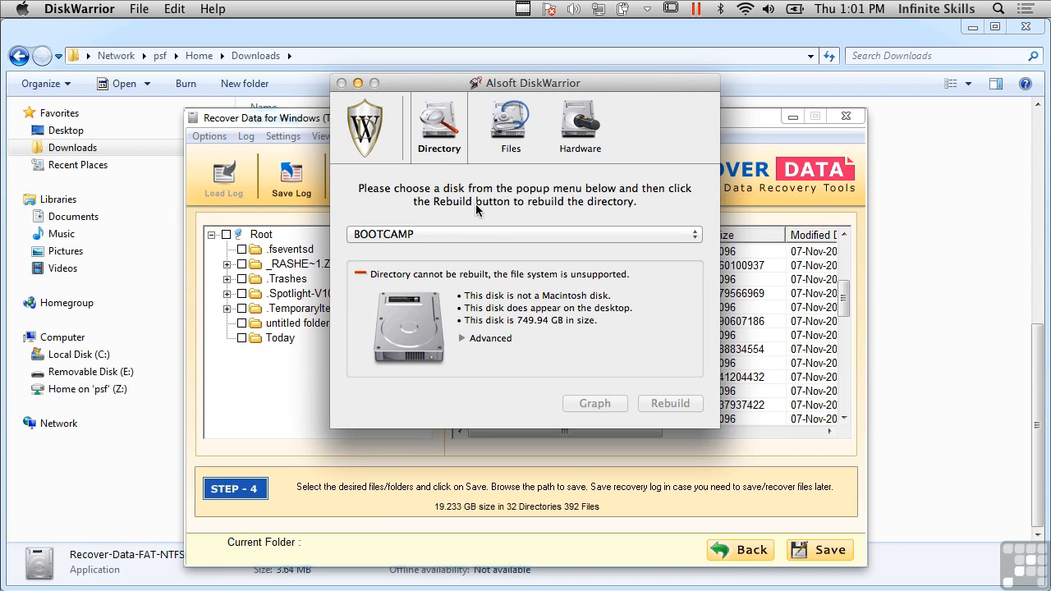
pyautogui.moveTo(494, 254)
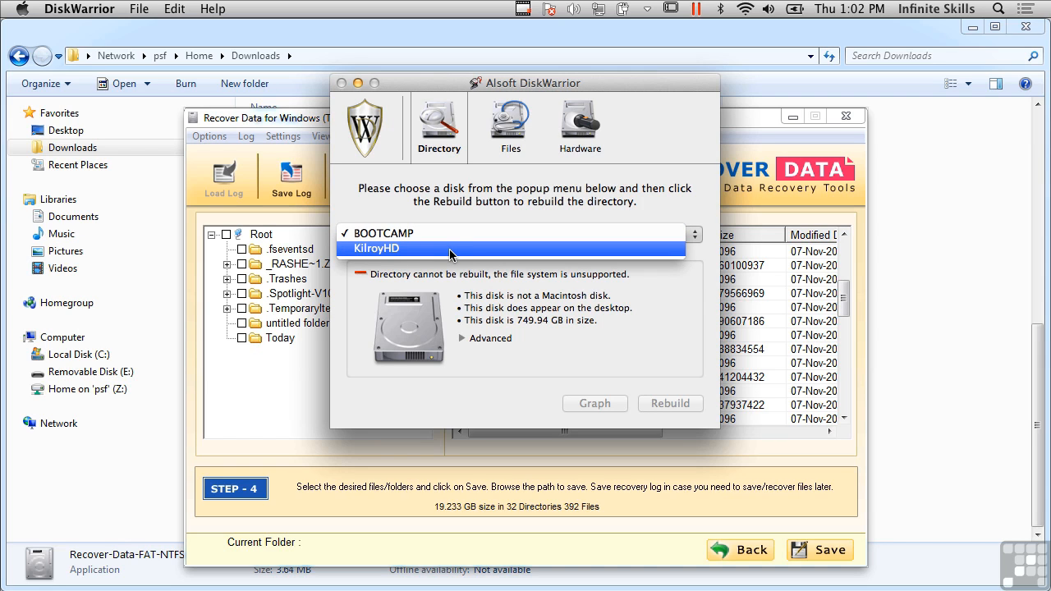
# Choose KilroyHD from the Directory disk menu in place of BOOTCAMP
pyautogui.click(376, 247)
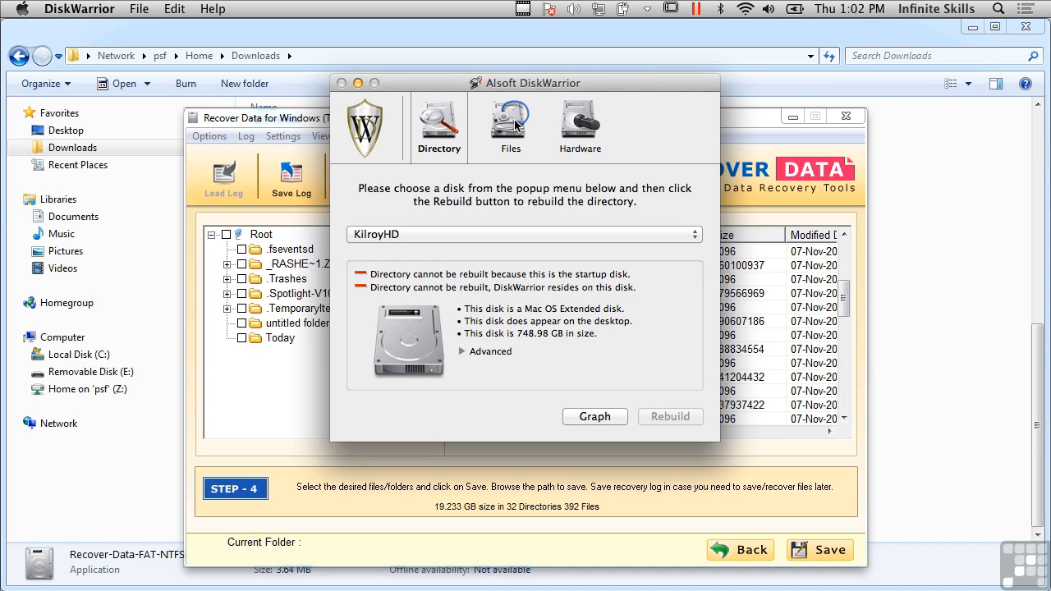
# Open the Files section showing Repair Disk Permissions and Check All Files & Folders
pyautogui.click(509, 123)
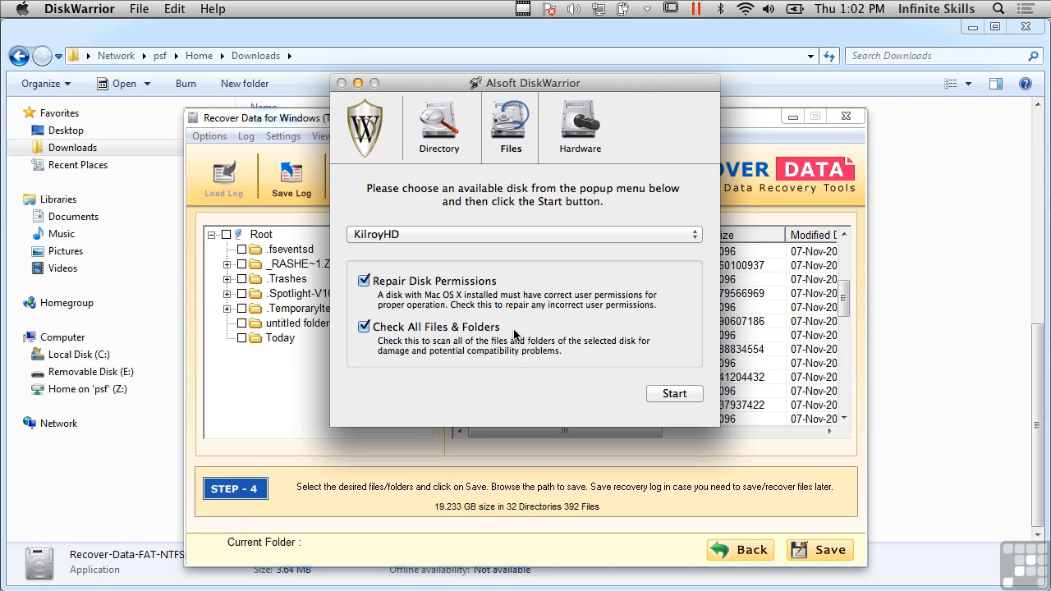
pyautogui.moveTo(597, 230)
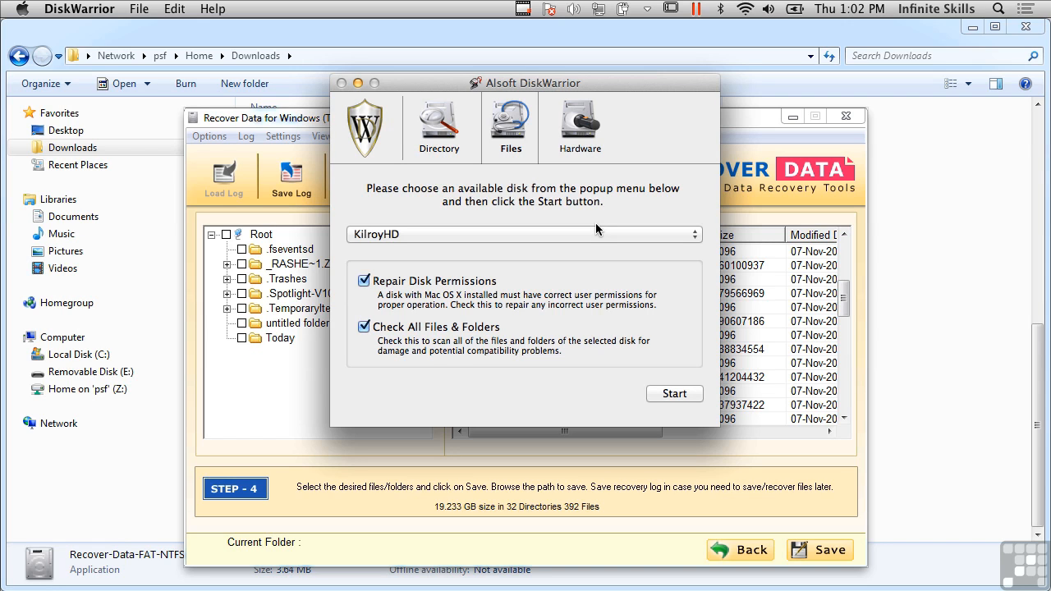
pyautogui.moveTo(581, 166)
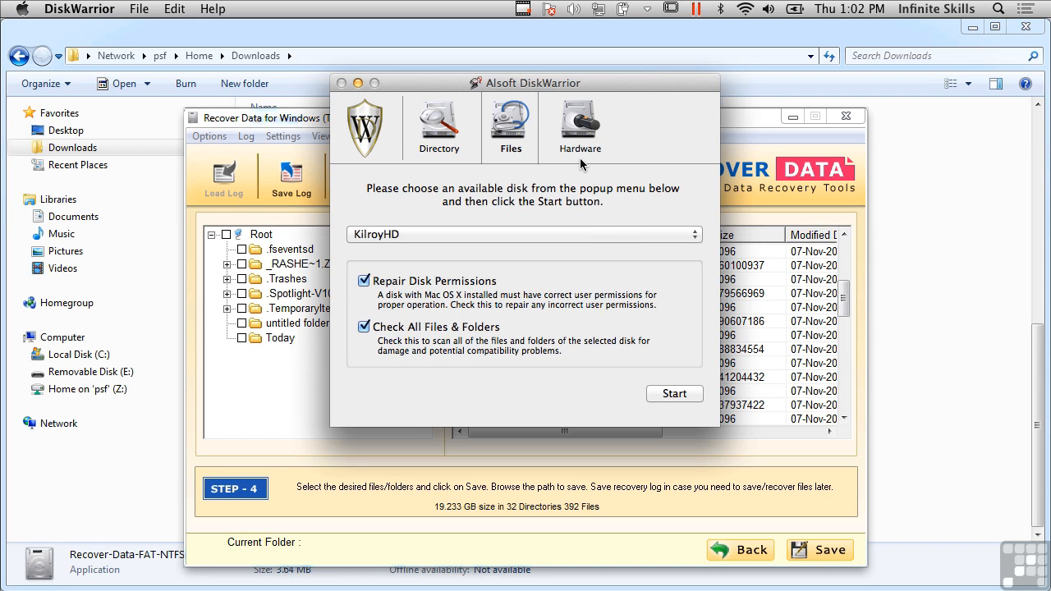
# Show the Hardware section's Automatic Diagnostics settings
pyautogui.click(580, 123)
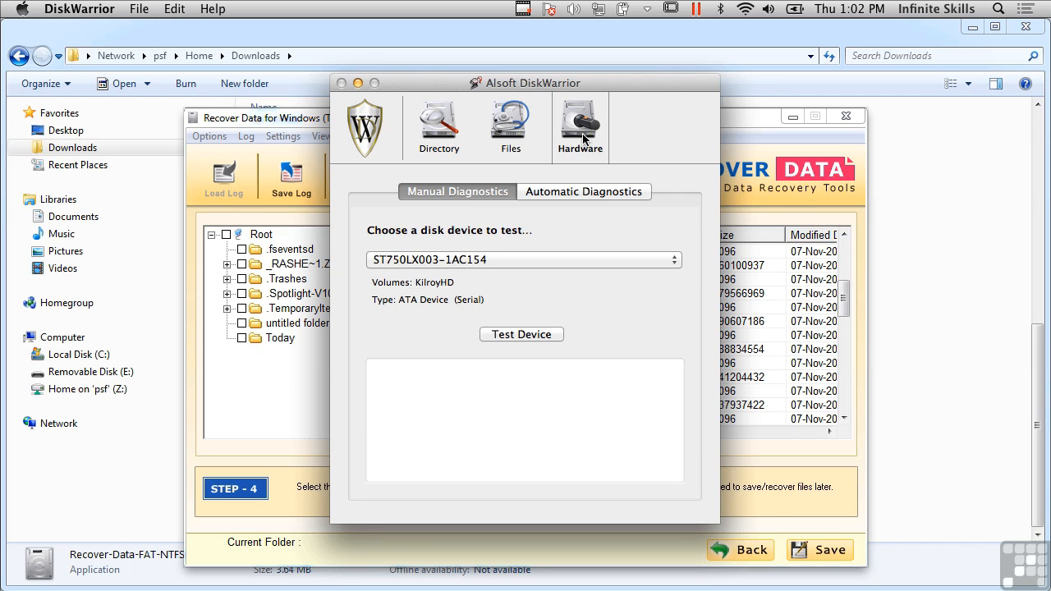
pyautogui.click(583, 191)
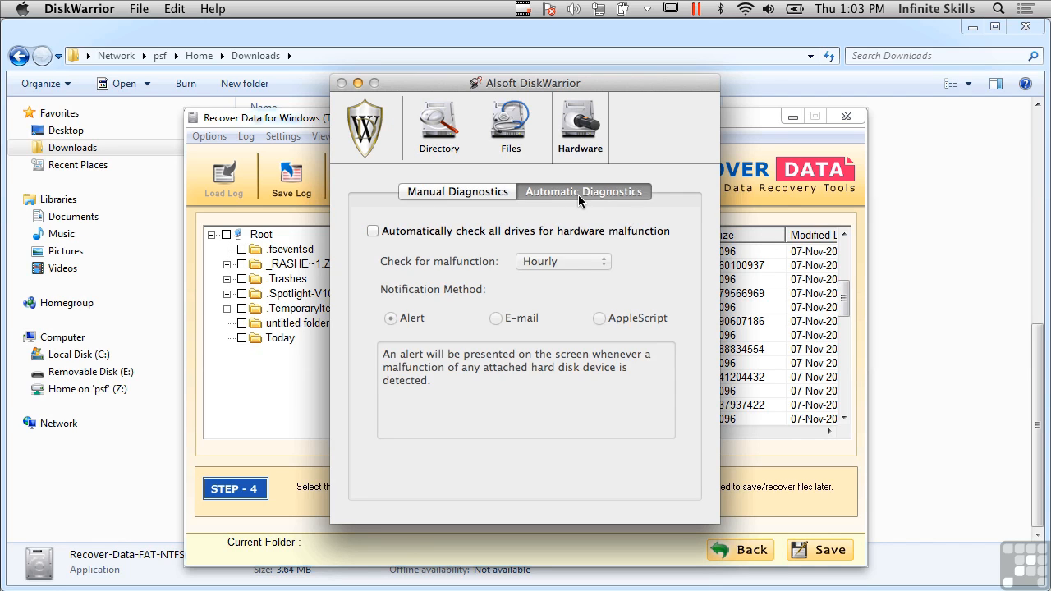
pyautogui.moveTo(452, 214)
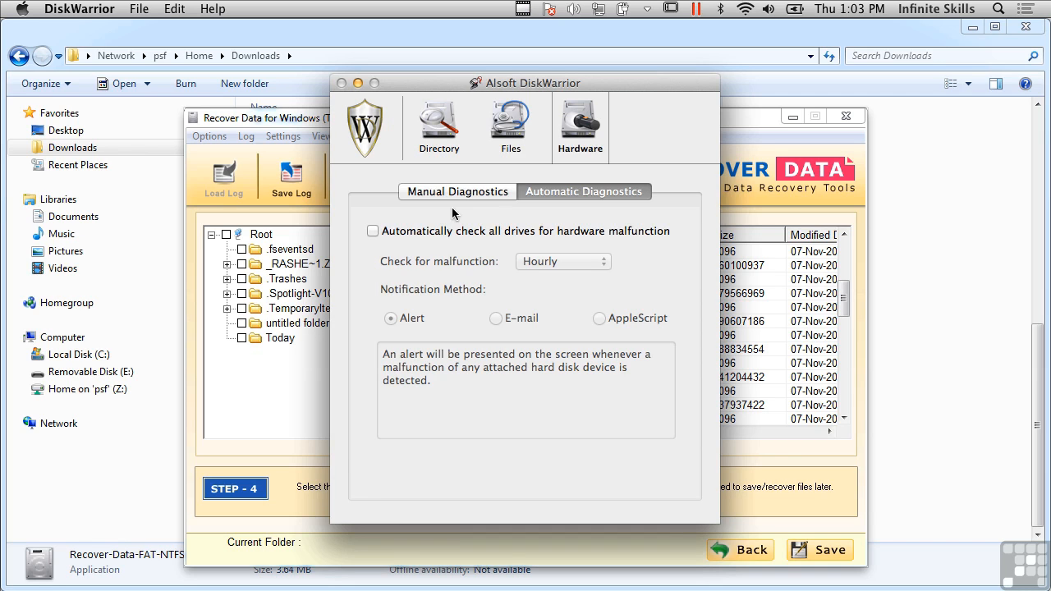
# Return to Directory and build a graph of KilroyHD's directory
pyautogui.click(438, 127)
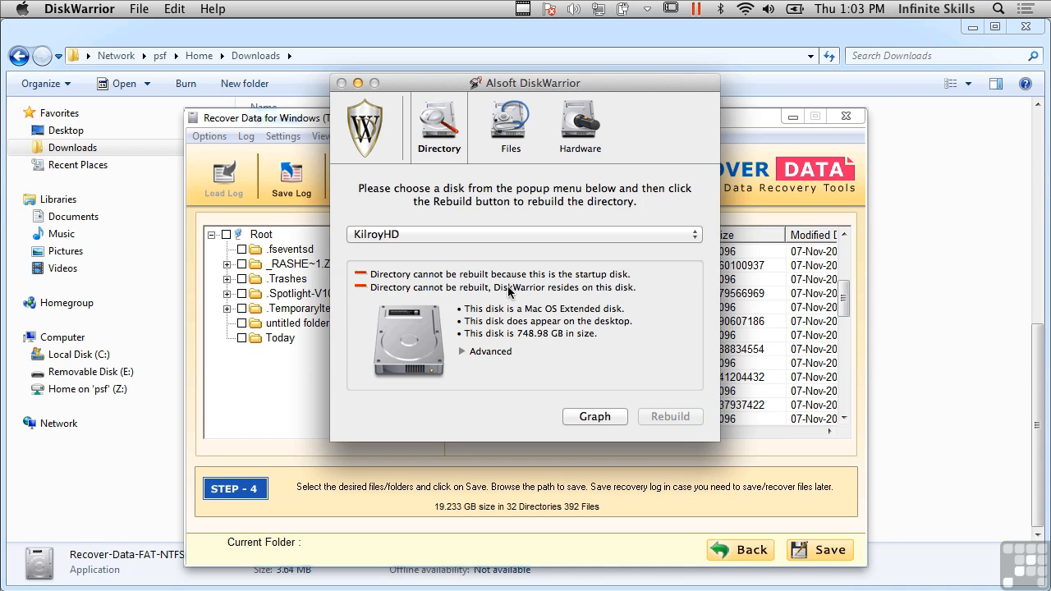
pyautogui.click(595, 416)
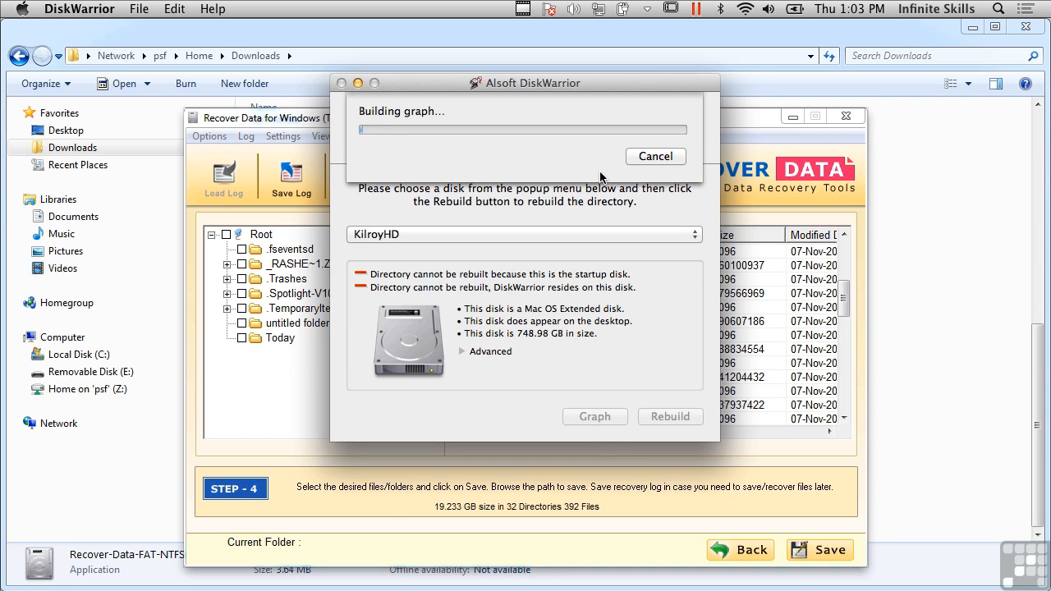
pyautogui.moveTo(560, 170)
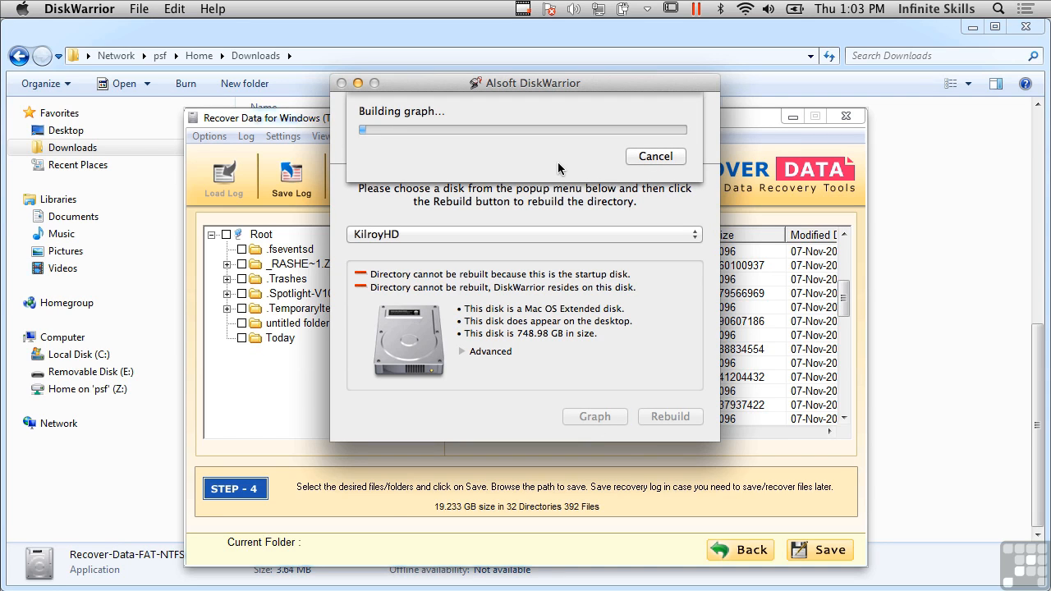